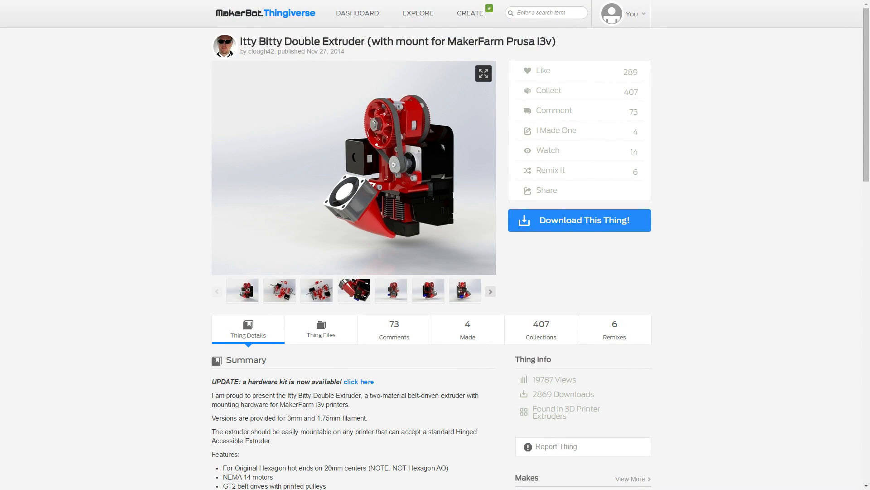
# Step: View the Itty Bitty Double Extruder renders in the full-screen image gallery
pyautogui.click(483, 72)
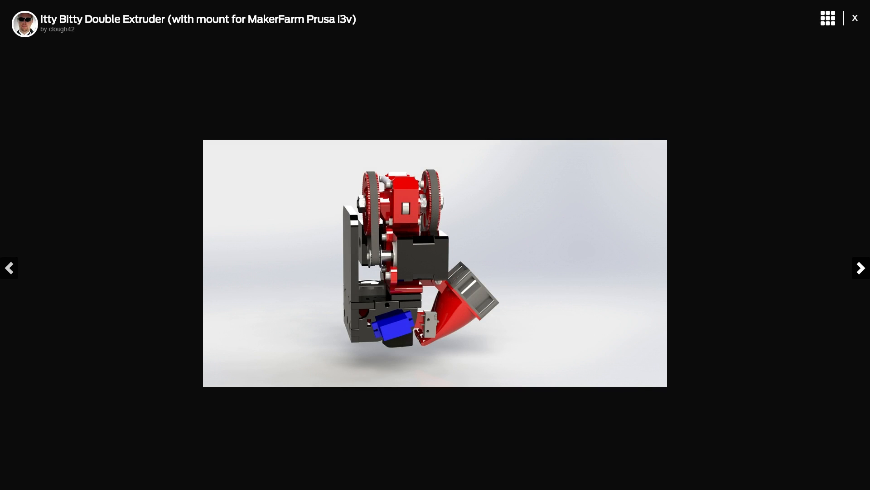
# Step: Switch to the Itty Bitty Double FLEX Extruder page and view its first render full-screen
pyautogui.click(855, 18)
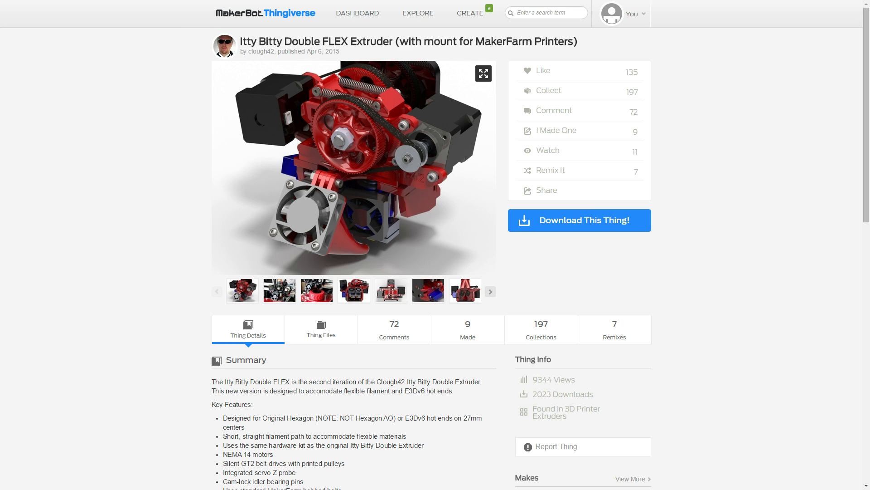
pyautogui.click(482, 72)
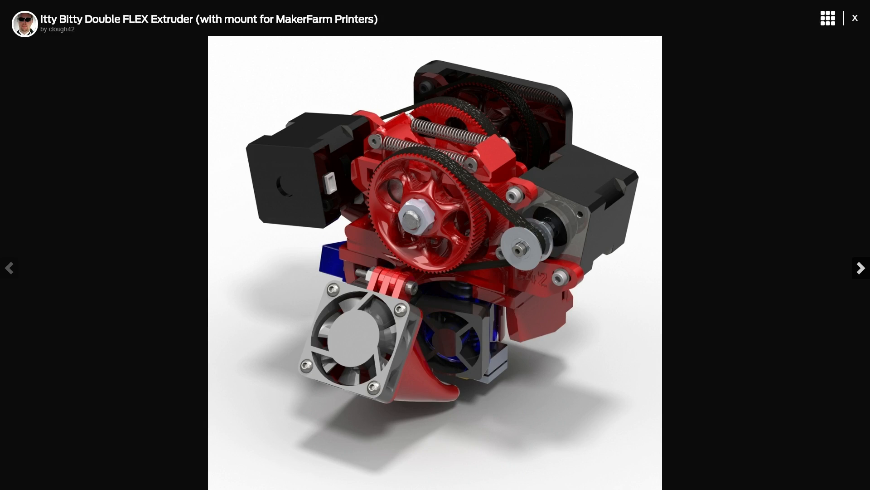